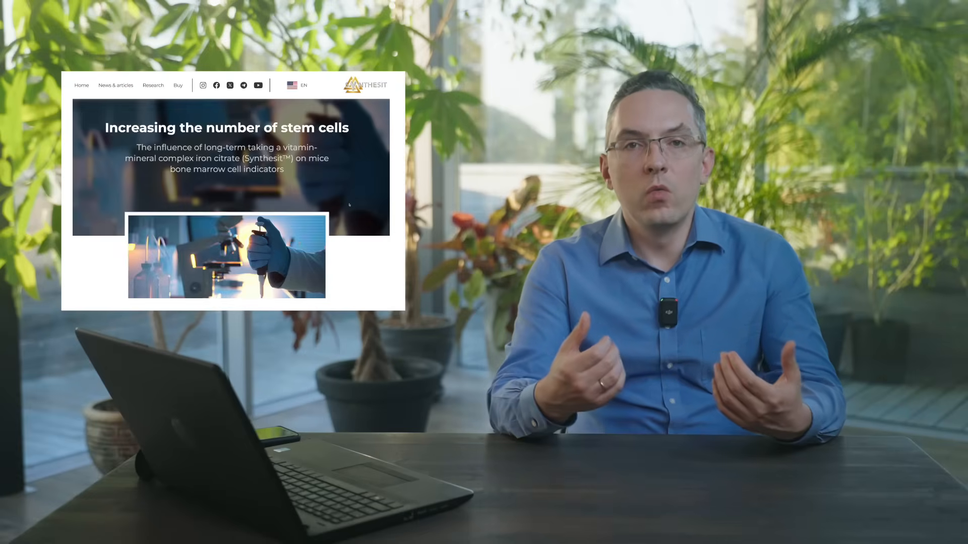
# Highlight the September 2020 research results sentence and the phrase 'human age of 50-70 years'.
pyautogui.scroll(-3)
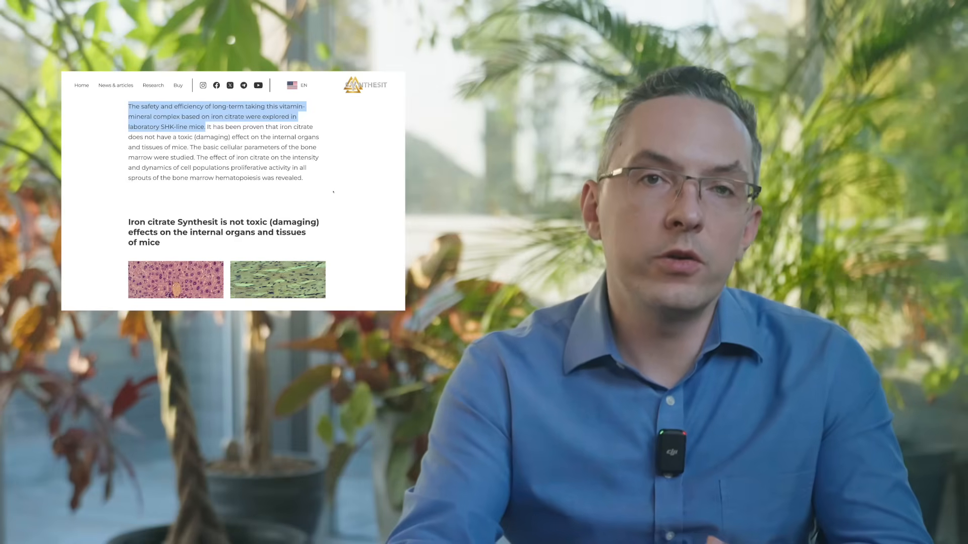
pyautogui.scroll(-3)
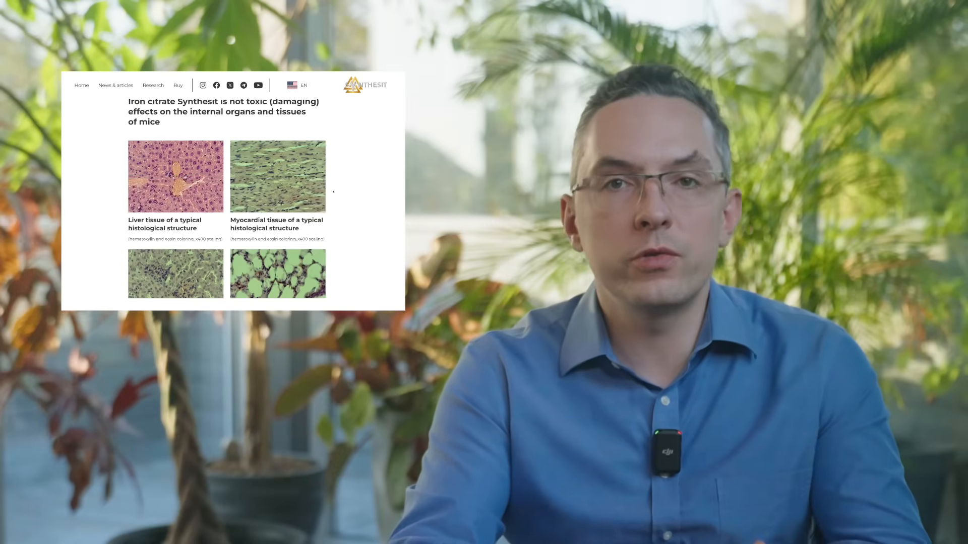
pyautogui.scroll(-3)
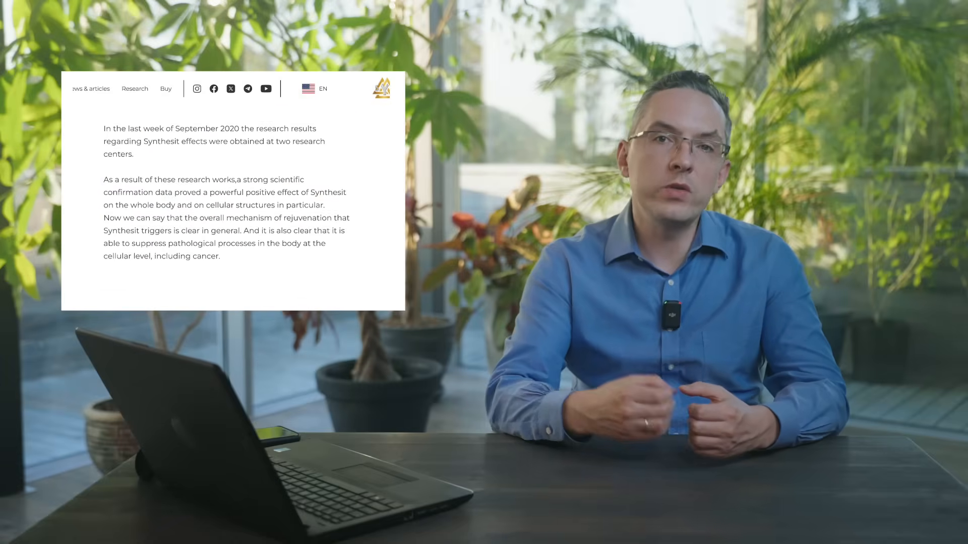
pyautogui.moveTo(103, 129); pyautogui.dragTo(134, 152)
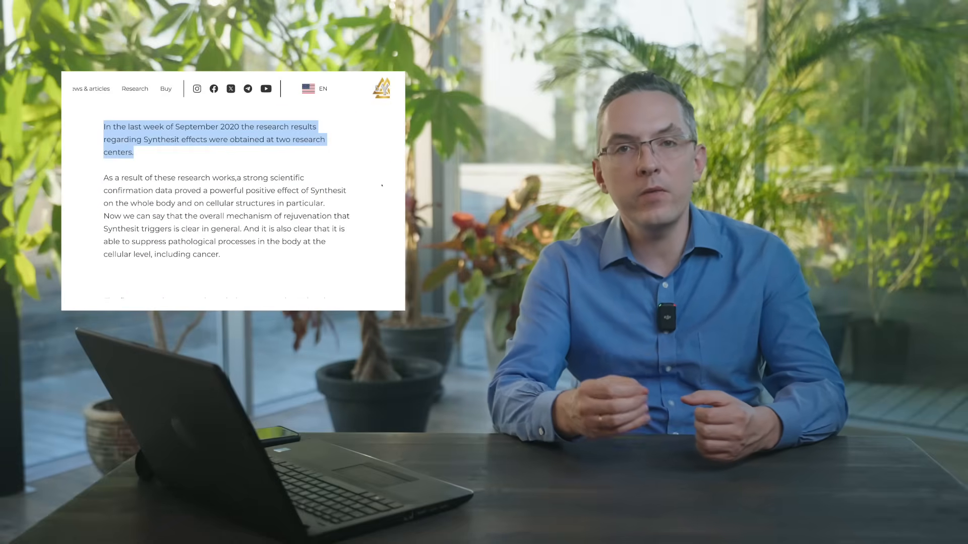
pyautogui.scroll(-3)
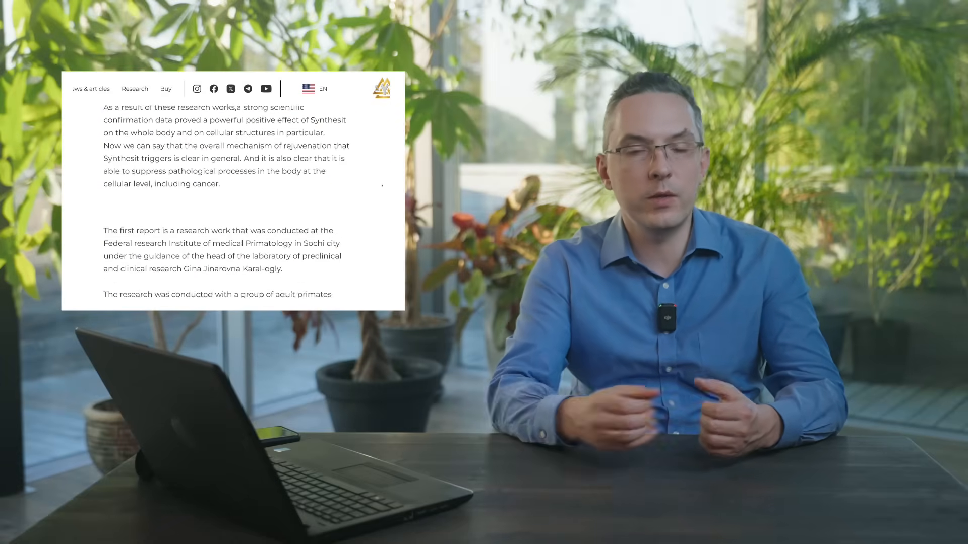
pyautogui.scroll(-3)
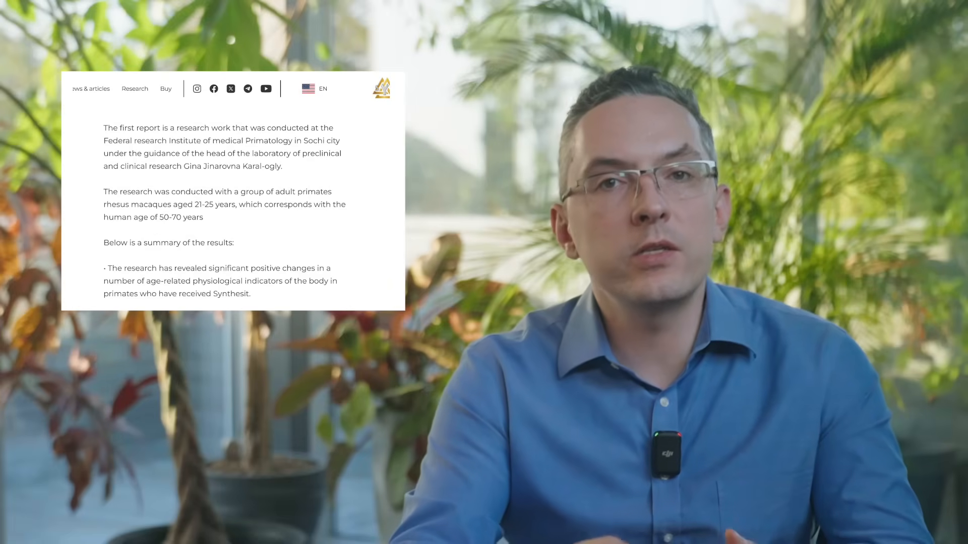
pyautogui.doubleClick(215, 204)
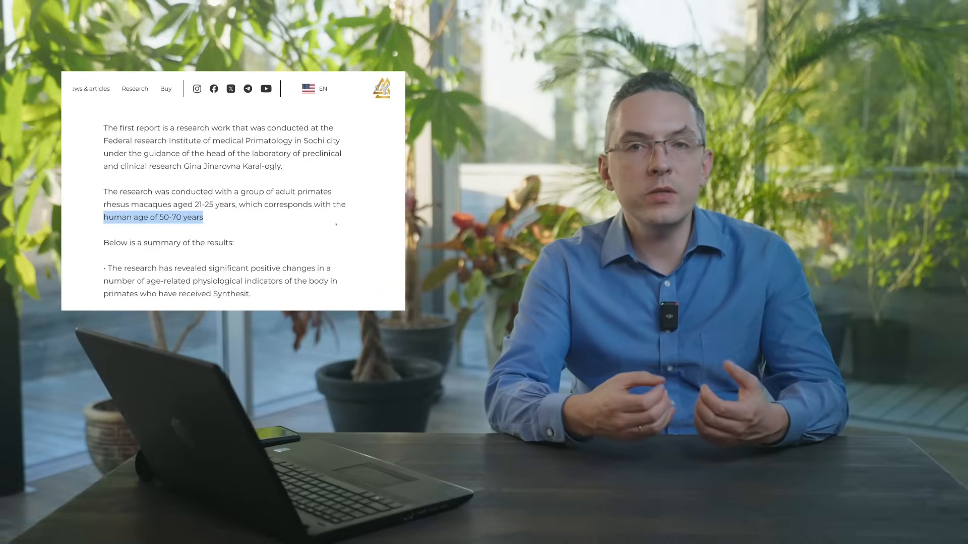
# Scroll further down the Synthesit article toward the list of conclusions.
pyautogui.scroll(-3)
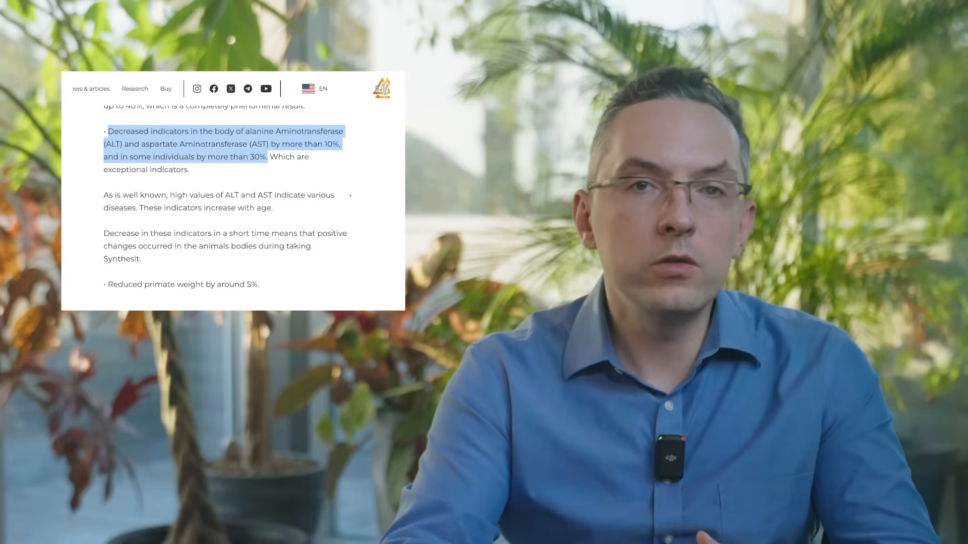
pyautogui.scroll(-3)
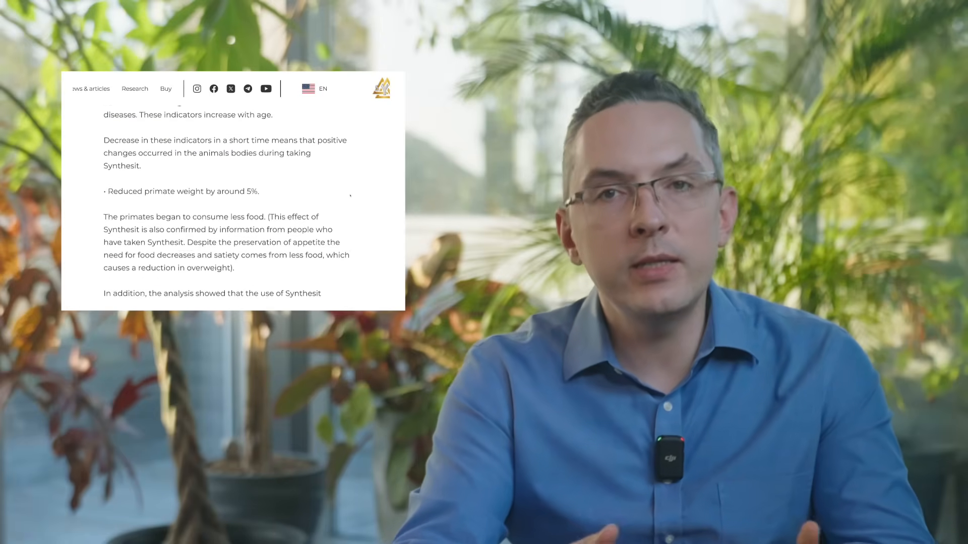
pyautogui.scroll(-3)
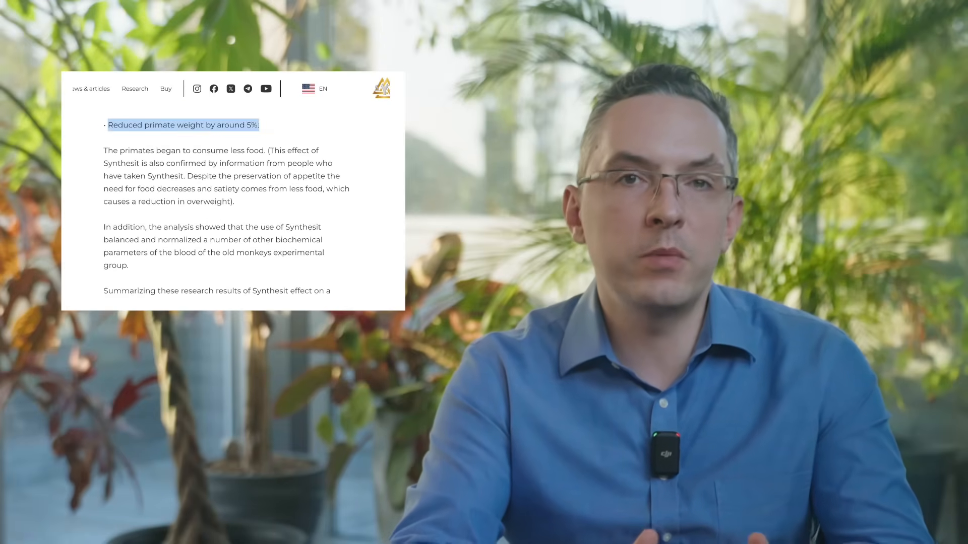
pyautogui.scroll(-3)
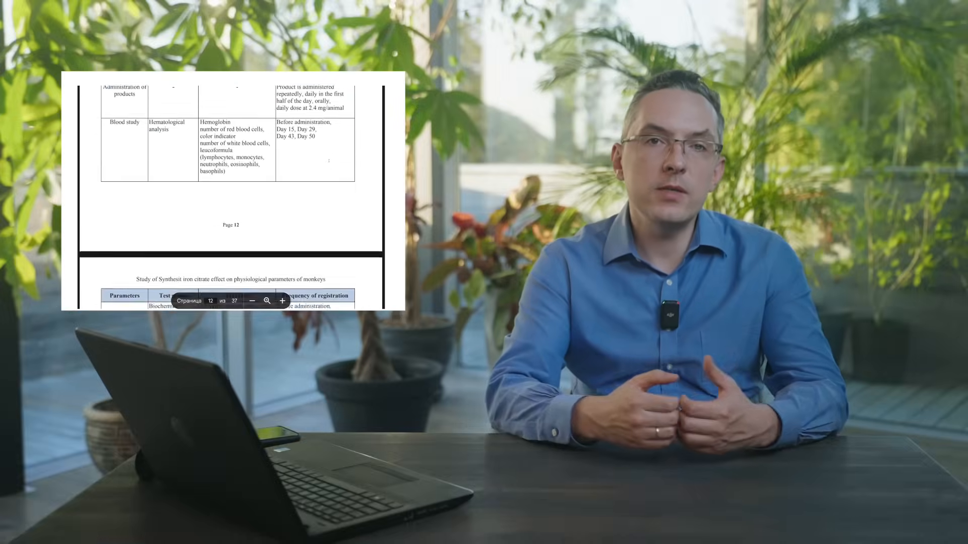
pyautogui.scroll(-3)
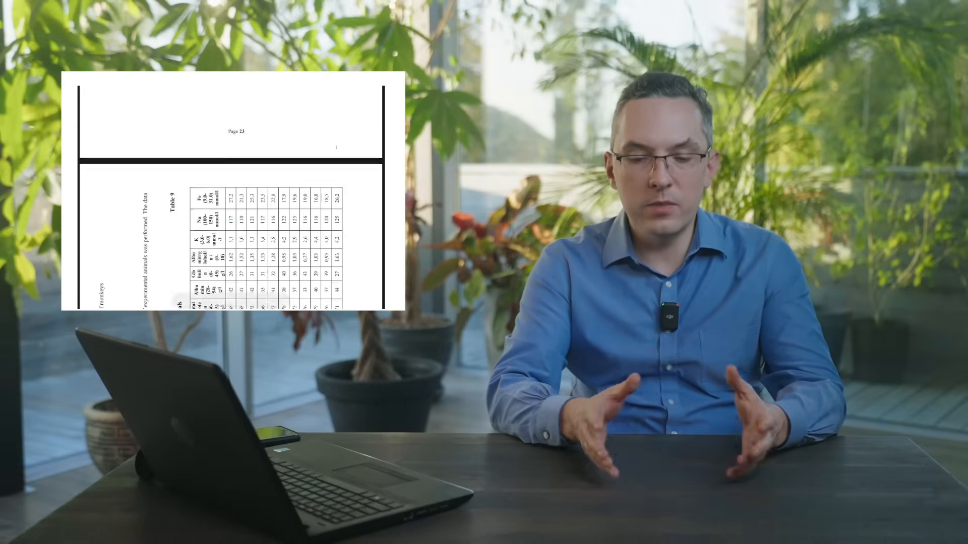
pyautogui.scroll(-3)
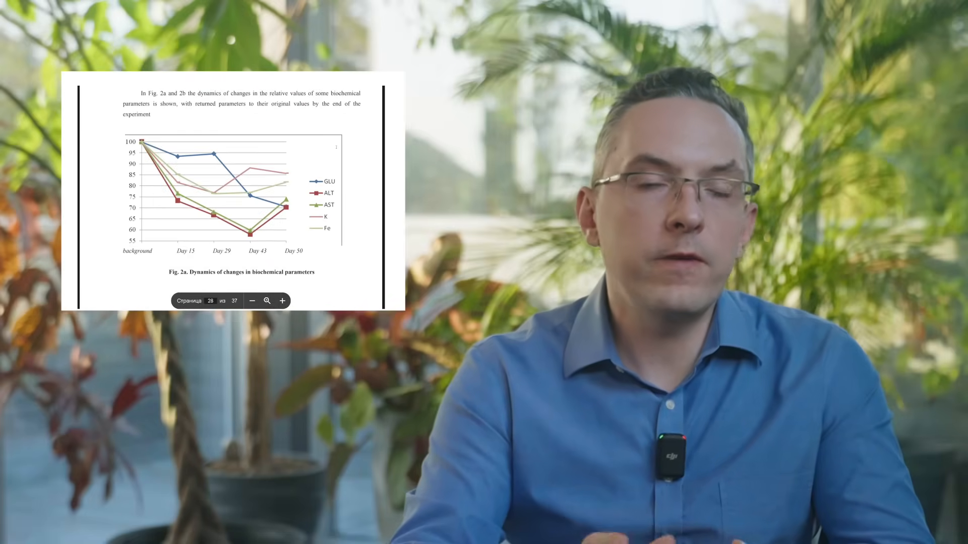
pyautogui.scroll(-3)
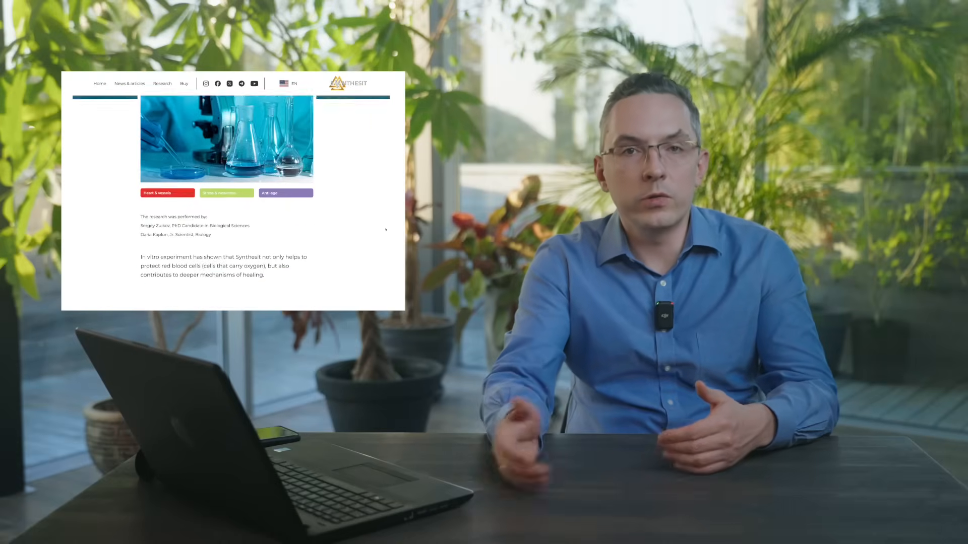
pyautogui.scroll(-3)
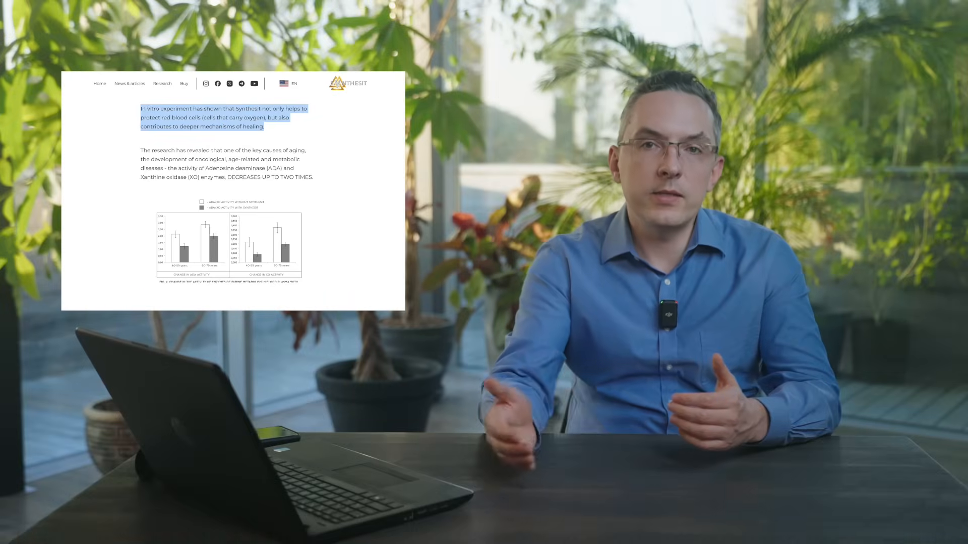
pyautogui.scroll(-3)
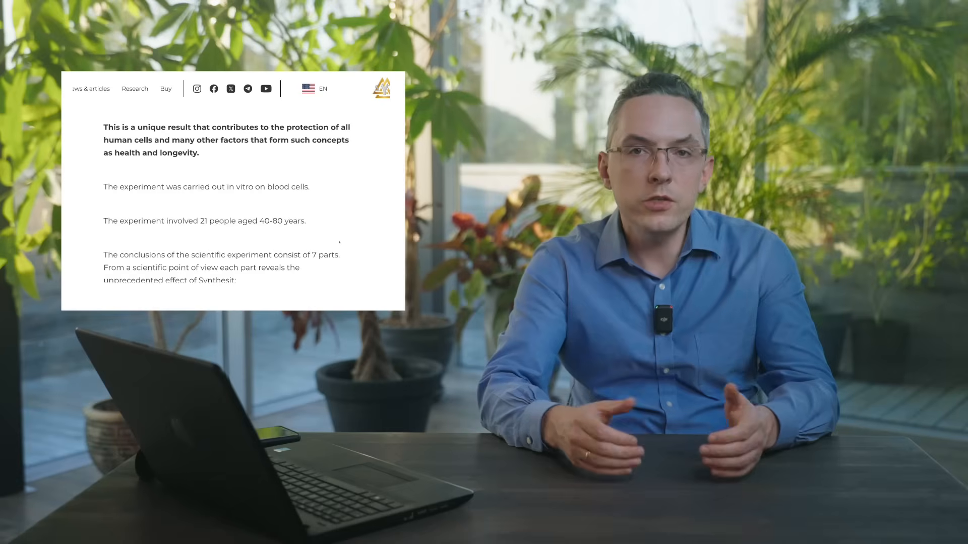
pyautogui.scroll(3)
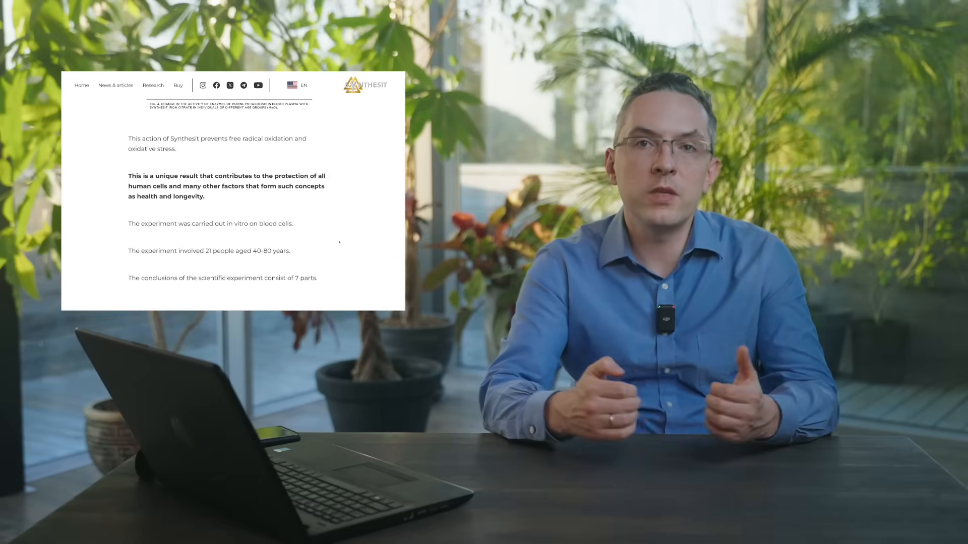
pyautogui.scroll(-3)
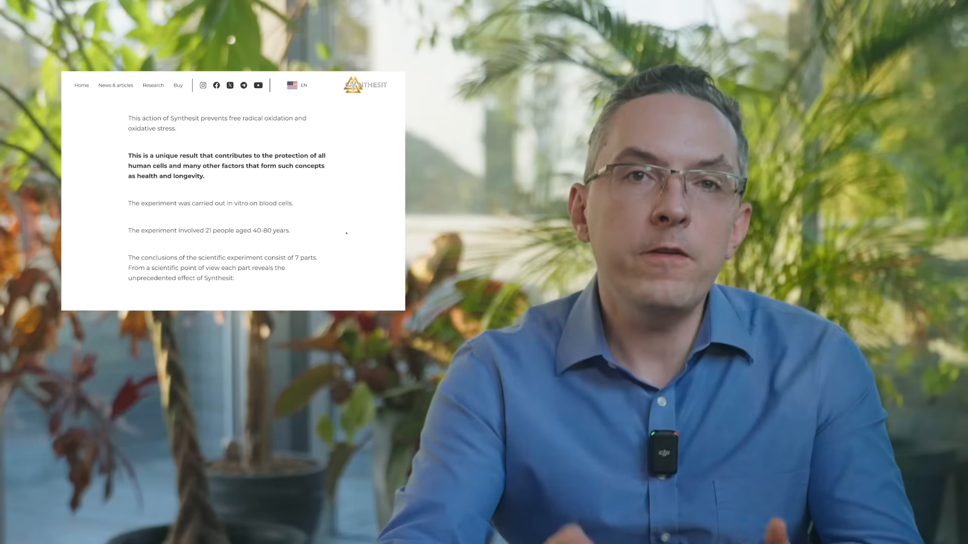
pyautogui.scroll(-3)
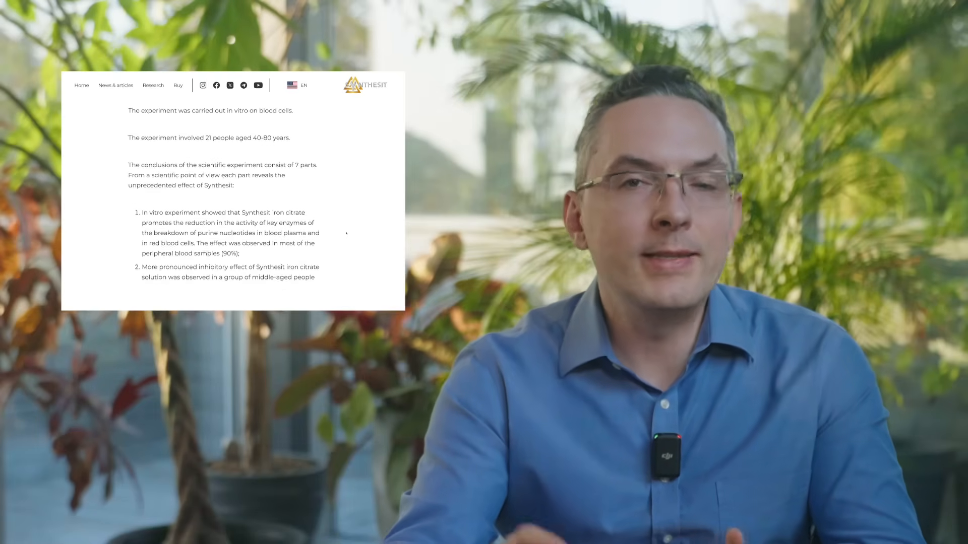
pyautogui.scroll(-3)
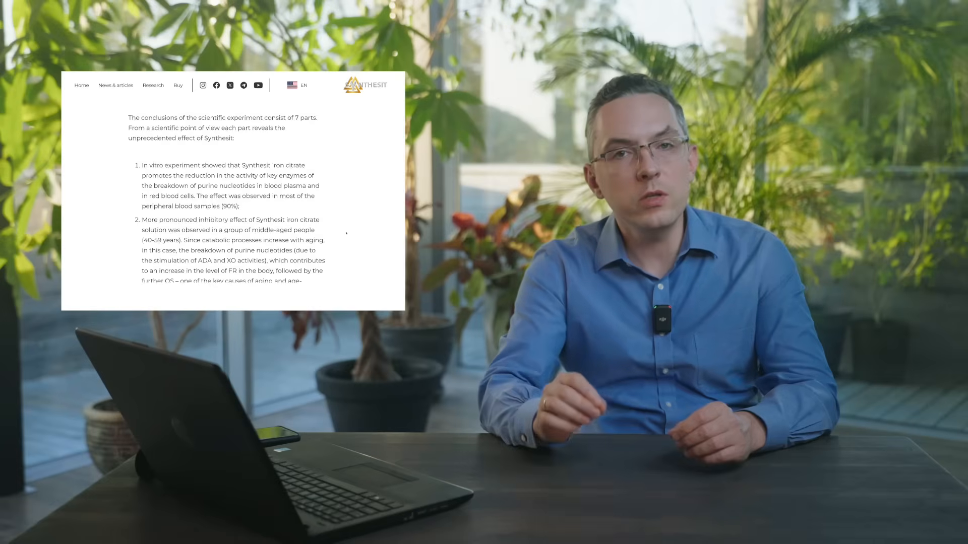
pyautogui.scroll(-3)
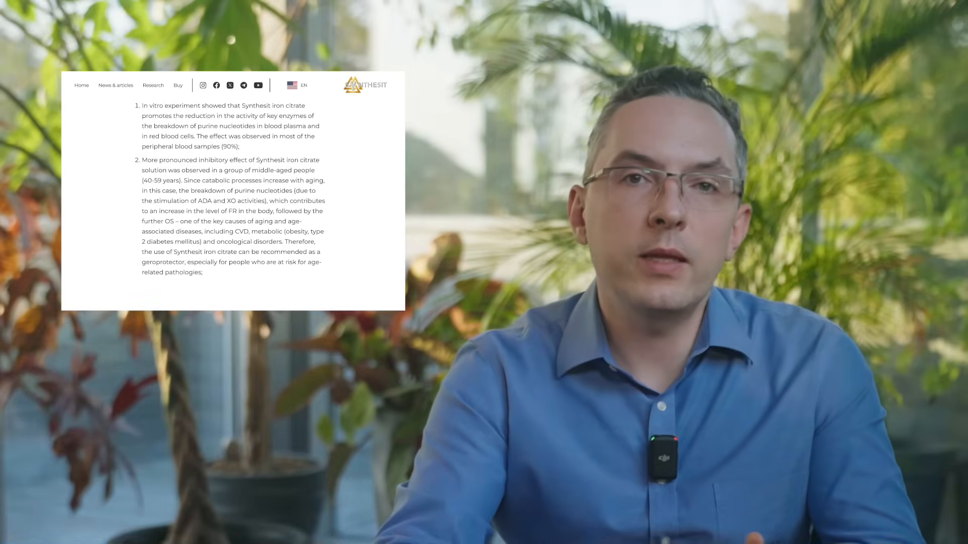
# Highlight the opening sentences of conclusions 1, 3 and 4.
pyautogui.moveTo(140, 105); pyautogui.dragTo(192, 136)
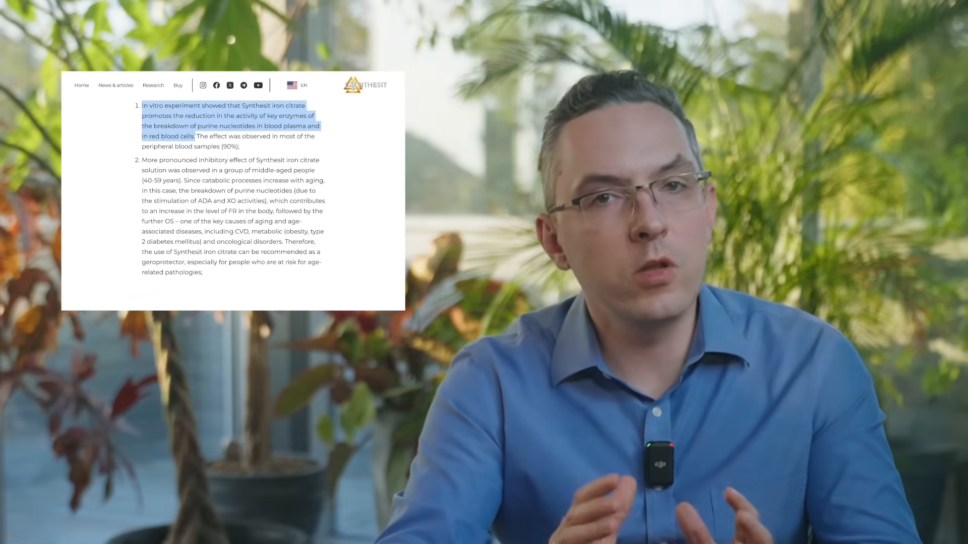
pyautogui.scroll(-3)
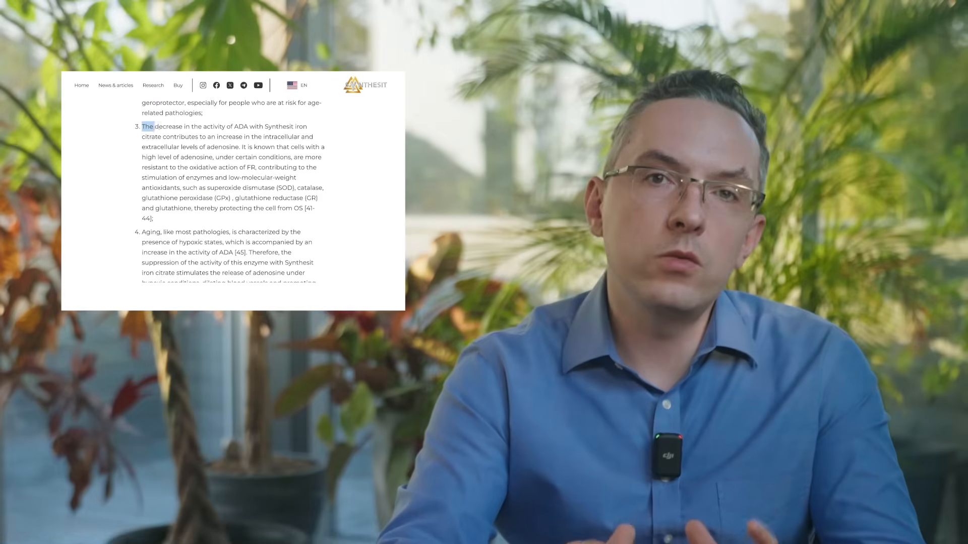
pyautogui.moveTo(142, 127); pyautogui.dragTo(241, 147)
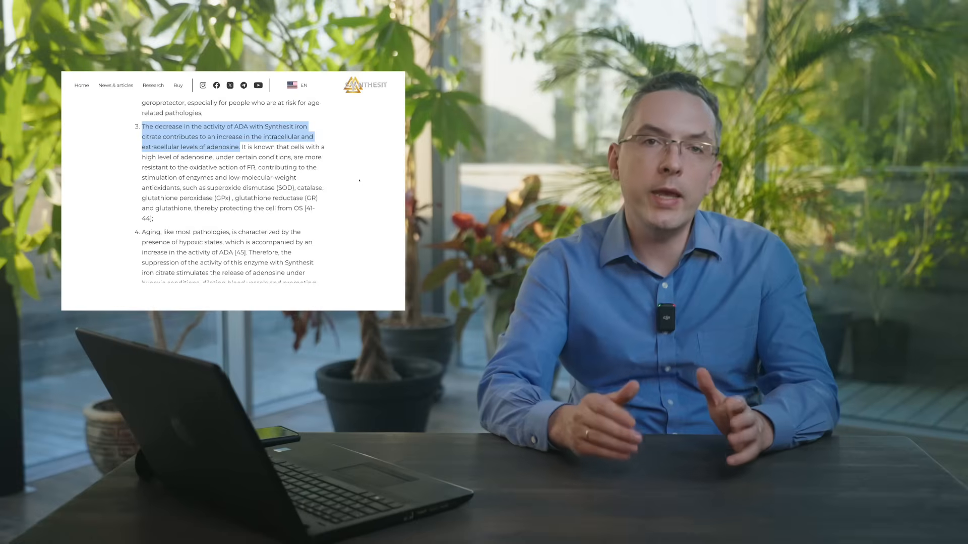
pyautogui.scroll(-3)
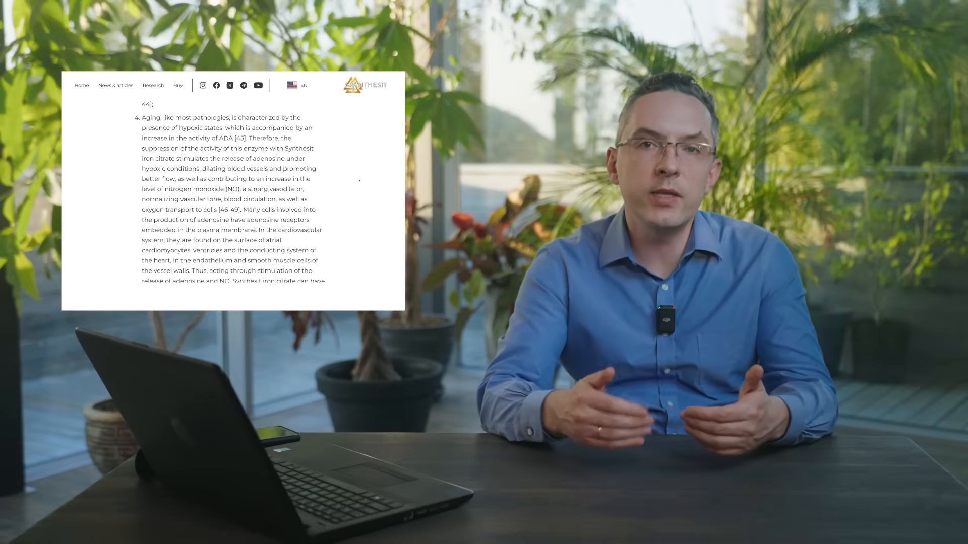
pyautogui.moveTo(142, 118); pyautogui.dragTo(203, 127)
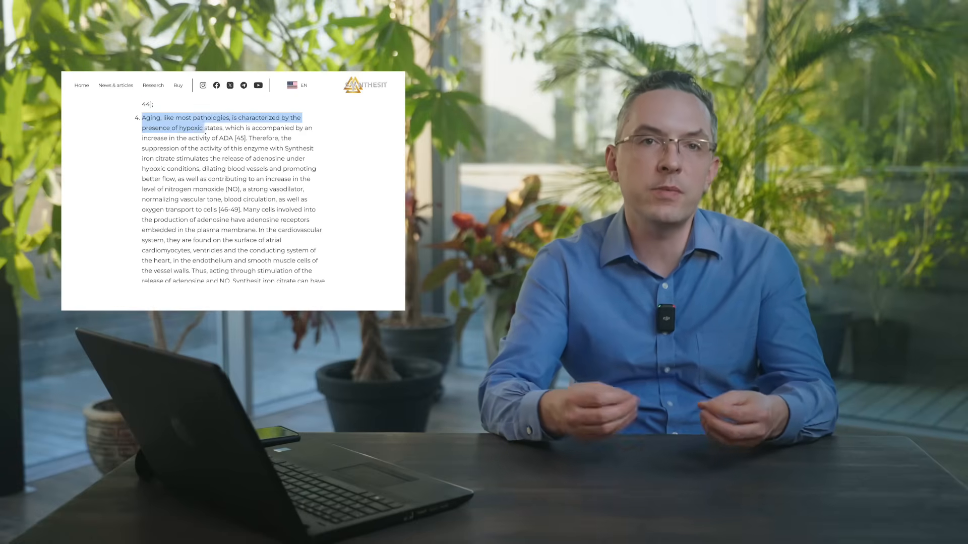
pyautogui.moveTo(203, 127); pyautogui.dragTo(237, 137)
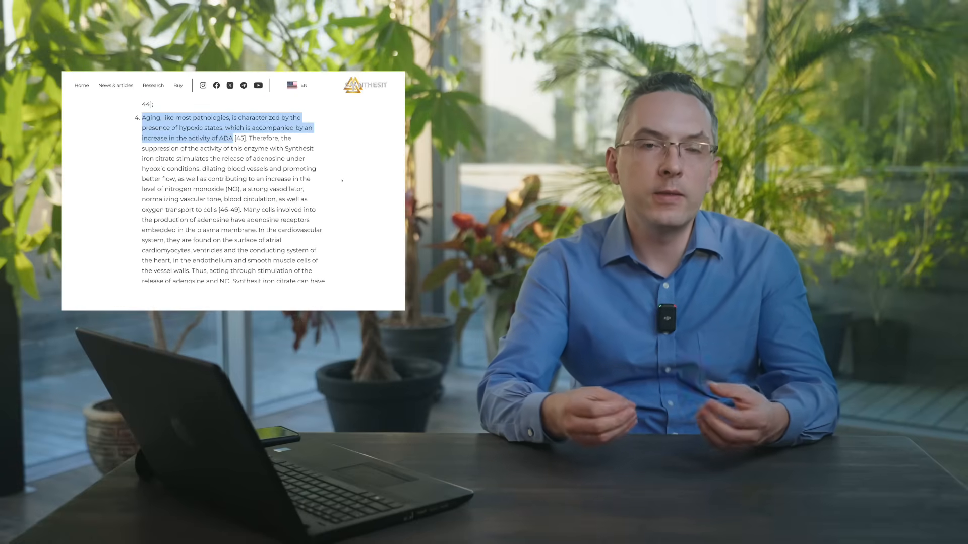
# Highlight the opening sentences of conclusions 5 and 6, then scroll onward.
pyautogui.scroll(-3)
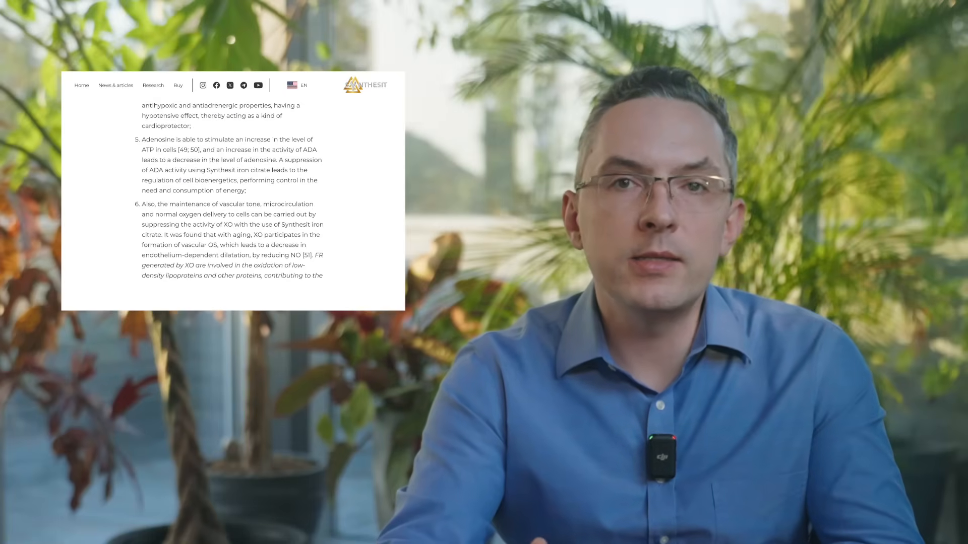
pyautogui.moveTo(141, 139); pyautogui.dragTo(278, 160)
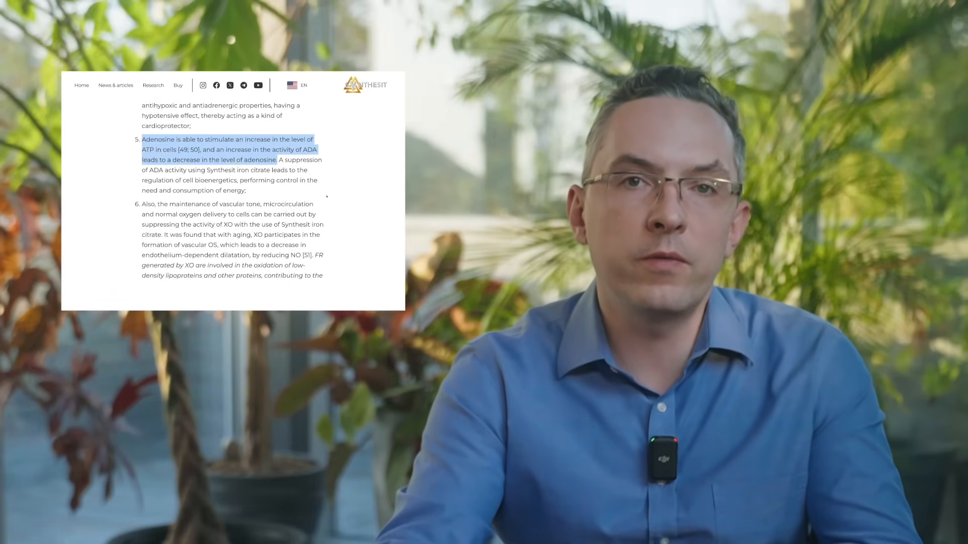
pyautogui.scroll(-3)
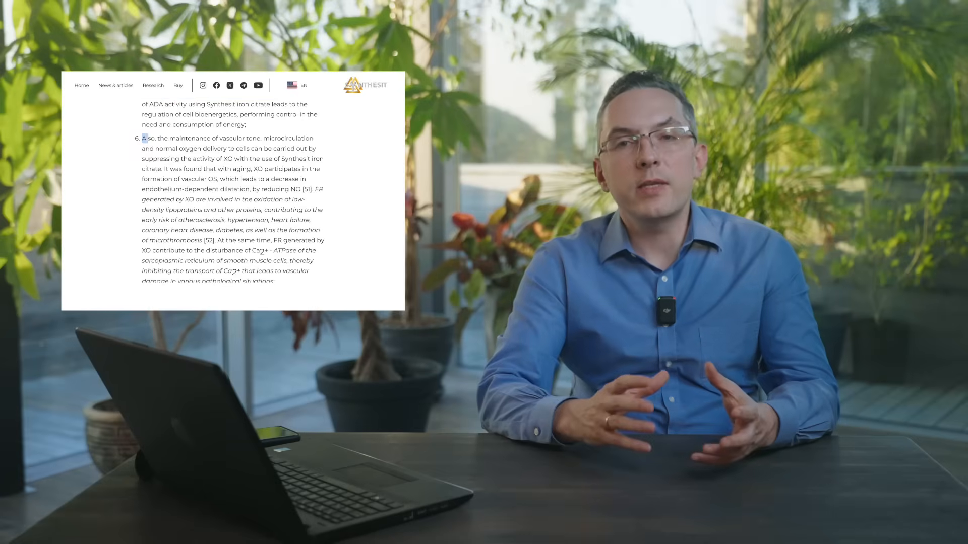
pyautogui.moveTo(143, 139); pyautogui.dragTo(162, 169)
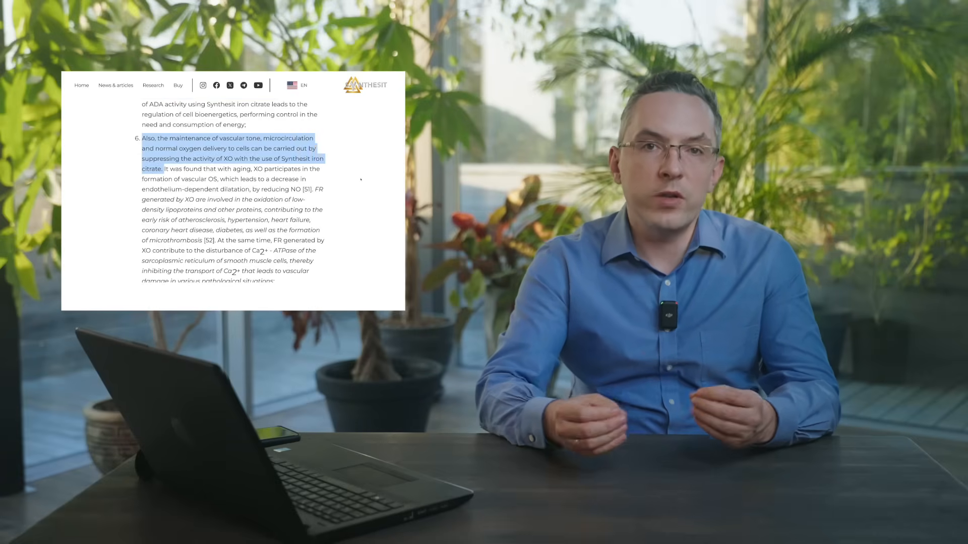
pyautogui.scroll(-3)
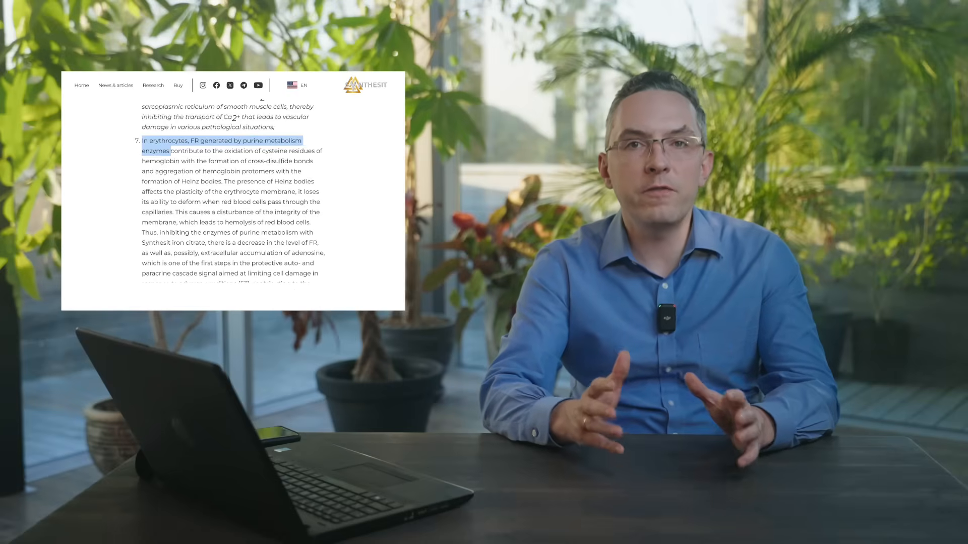
pyautogui.scroll(-3)
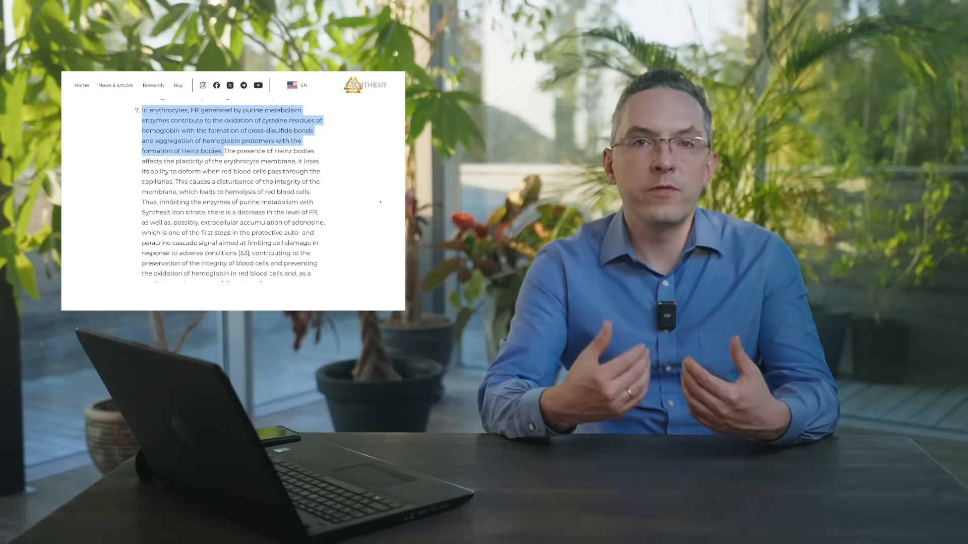
pyautogui.scroll(-3)
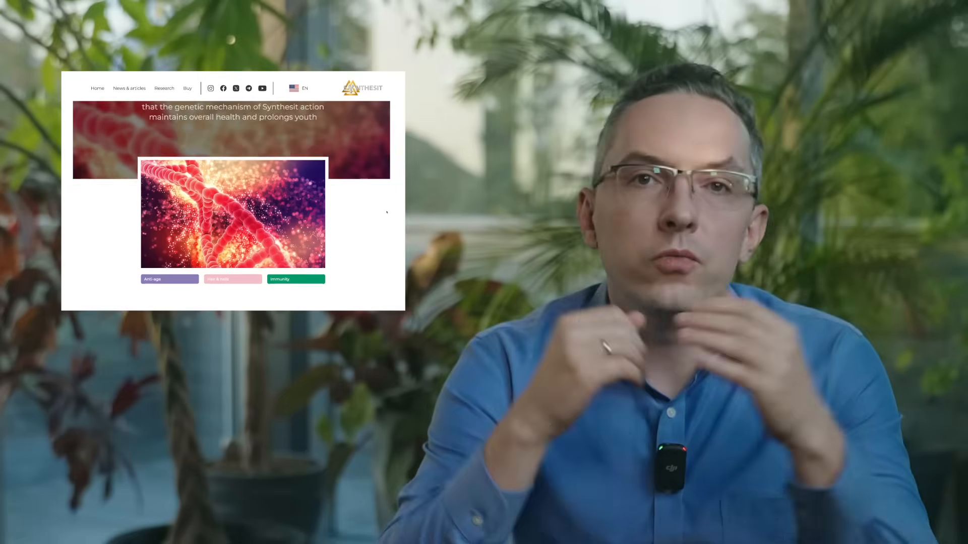
# Highlight the Klotho gene activation paragraph and scroll to the 15.4 vs 28.7 bar chart.
pyautogui.scroll(-3)
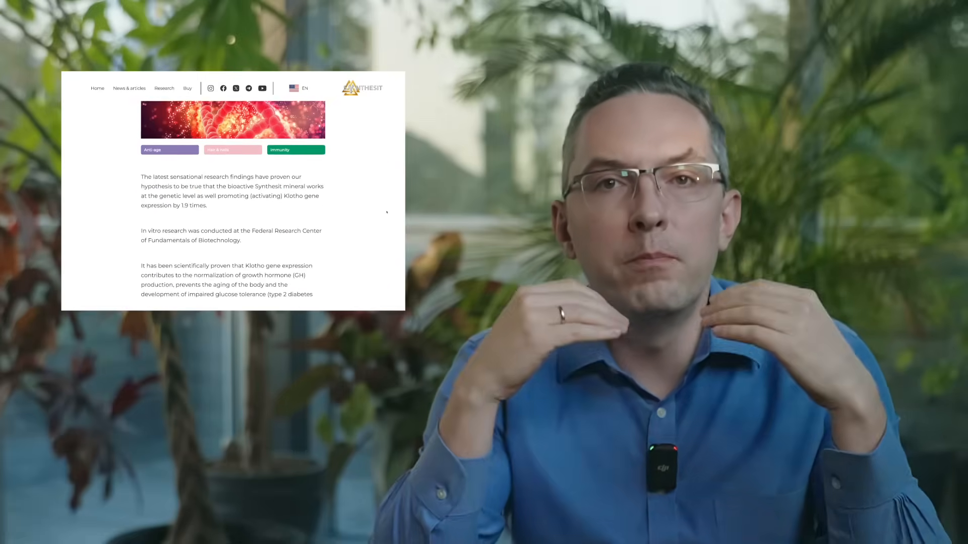
pyautogui.scroll(-3)
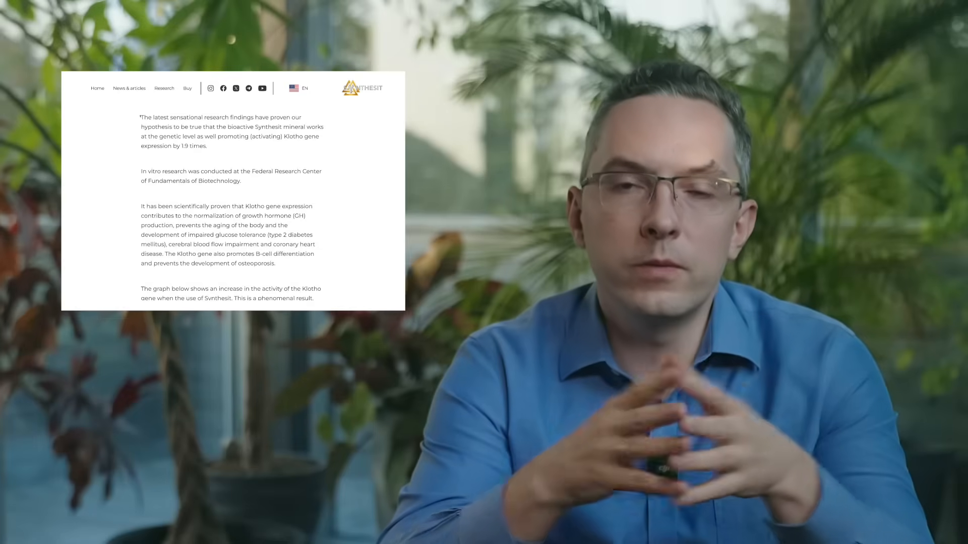
pyautogui.moveTo(141, 116); pyautogui.dragTo(207, 147)
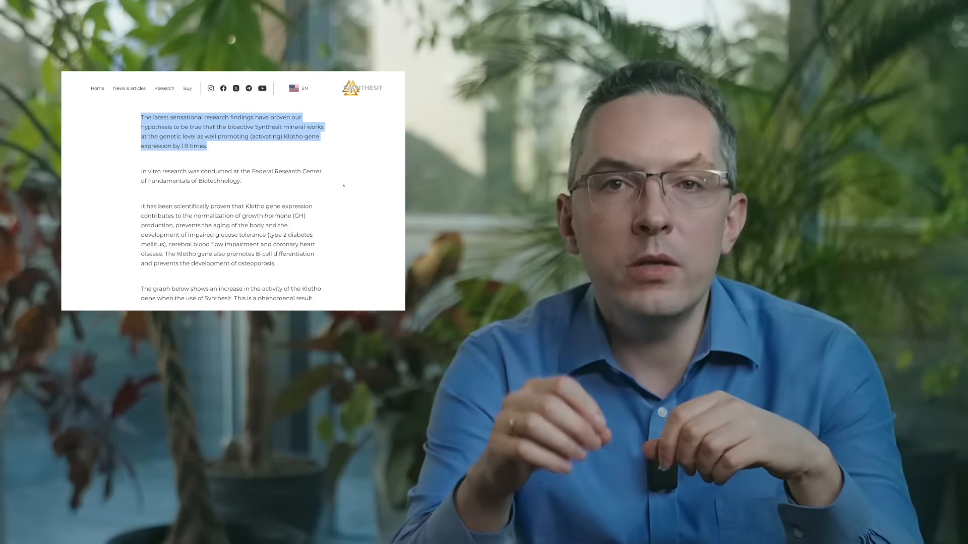
pyautogui.scroll(-3)
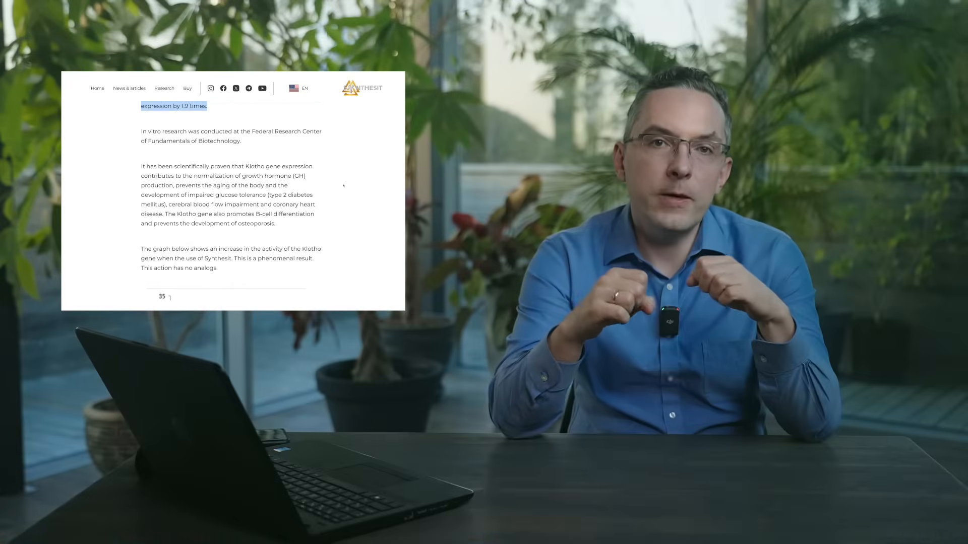
pyautogui.scroll(-3)
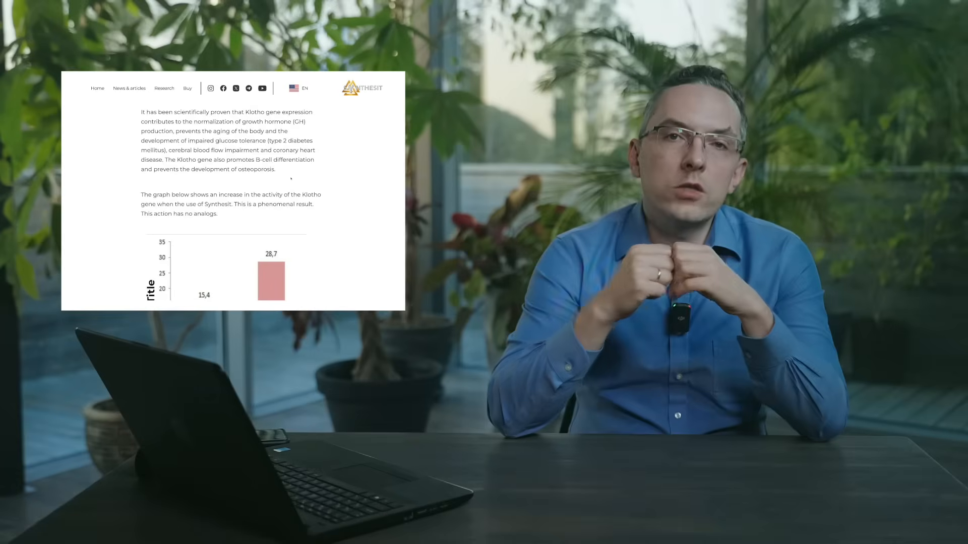
pyautogui.moveTo(162, 160); pyautogui.dragTo(192, 169)
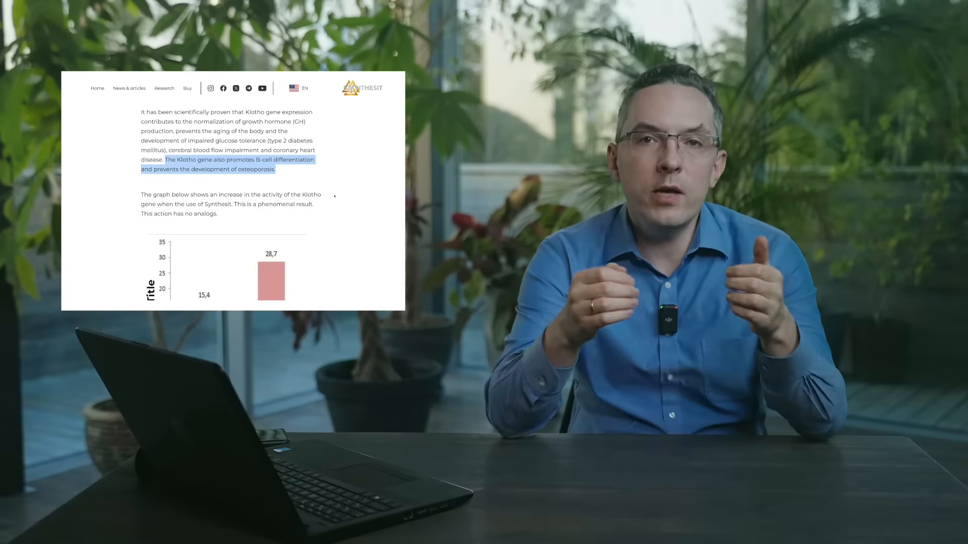
pyautogui.scroll(-3)
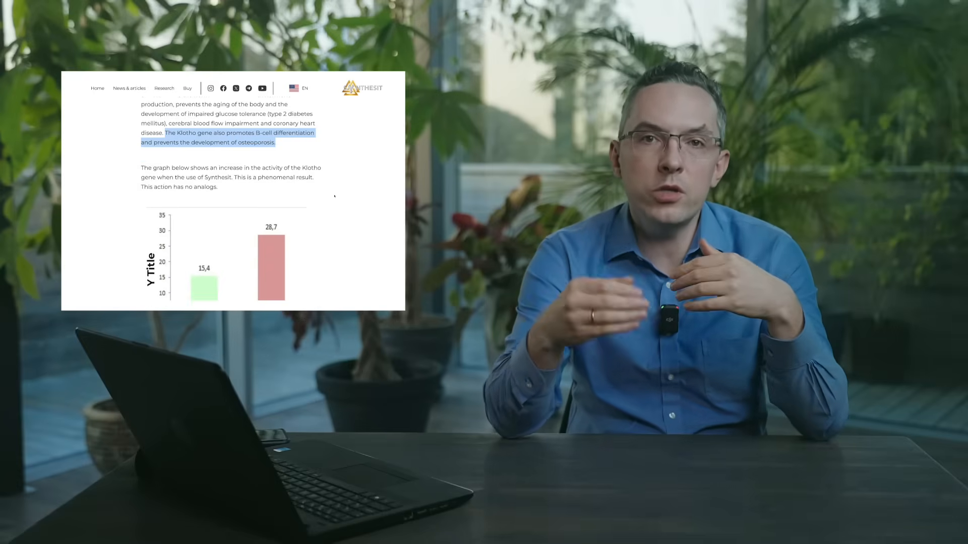
pyautogui.scroll(-3)
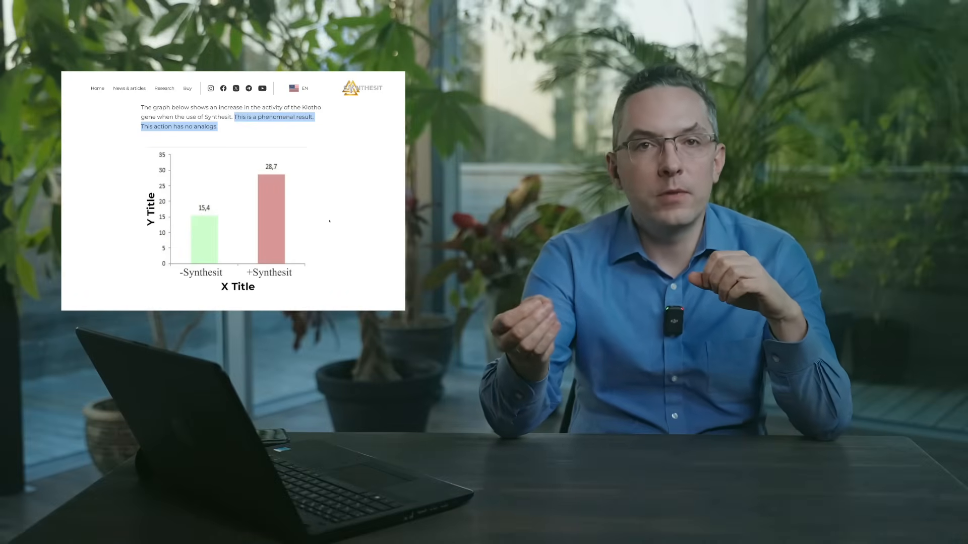
# Mark the '2.45 times' stem cell increase and scroll down to the embedded in vitro report.
pyautogui.scroll(-3)
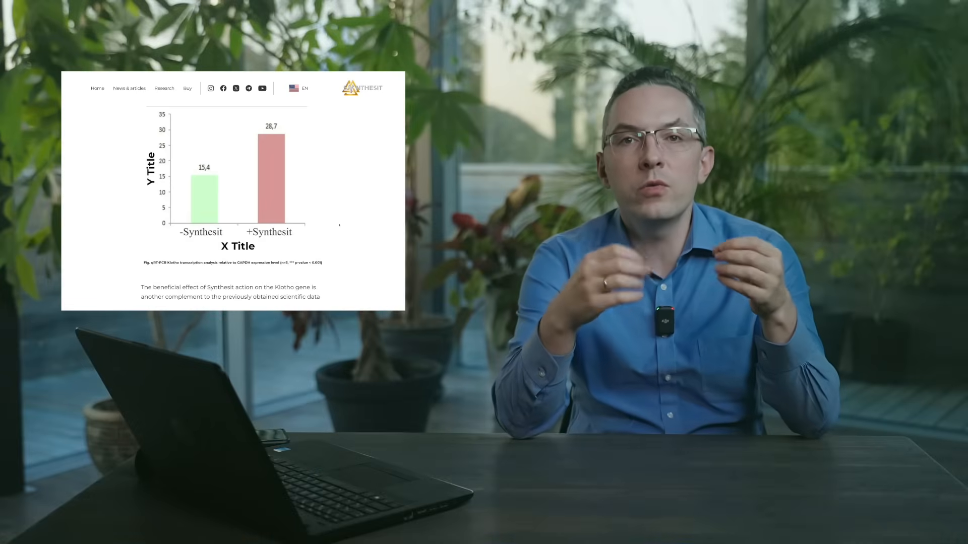
pyautogui.scroll(-3)
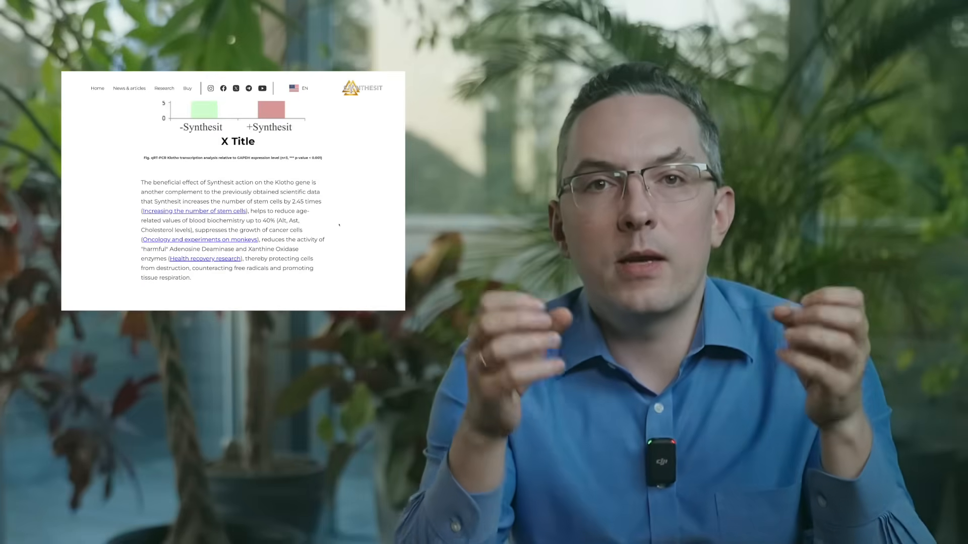
pyautogui.scroll(-3)
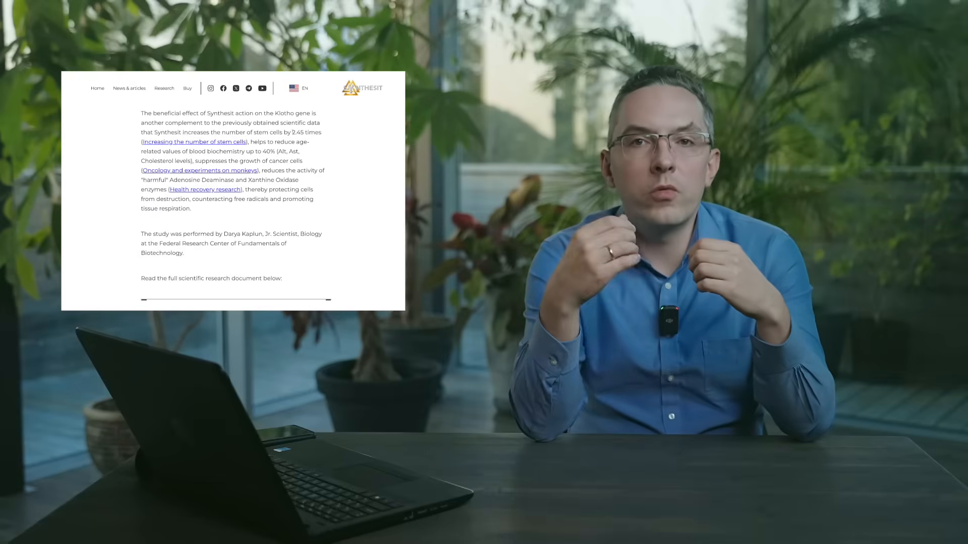
pyautogui.doubleClick(307, 133)
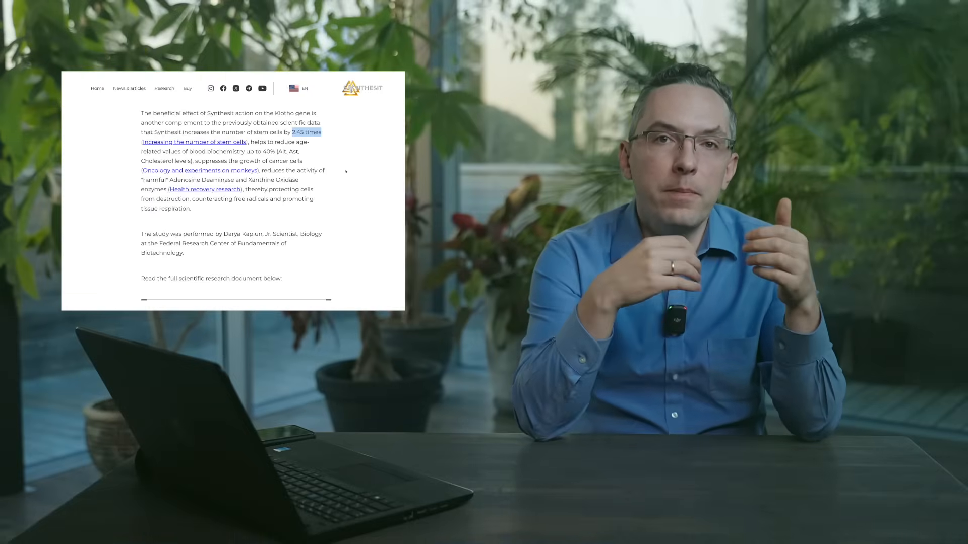
pyautogui.scroll(-3)
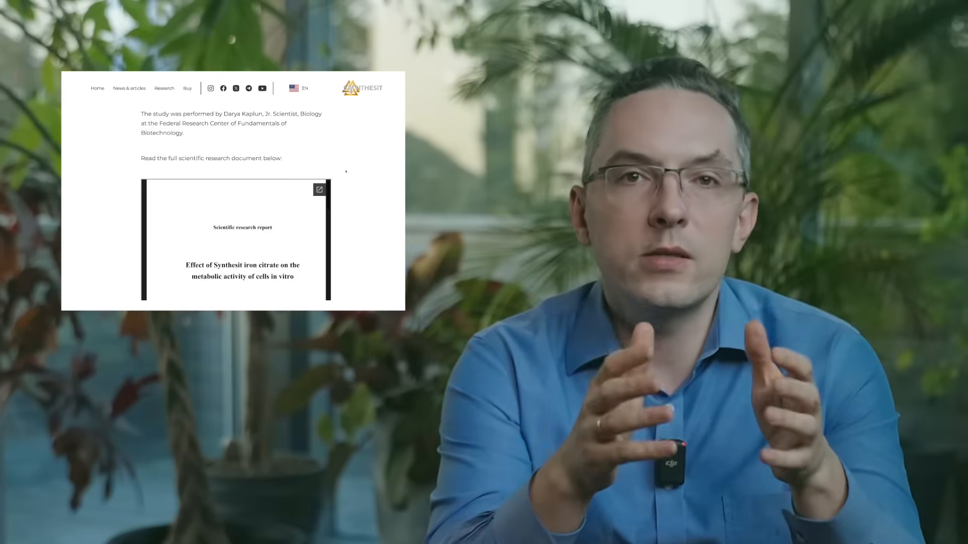
# Scroll past the report's cover page to the reverse transcription Materials and methods page.
pyautogui.scroll(-3)
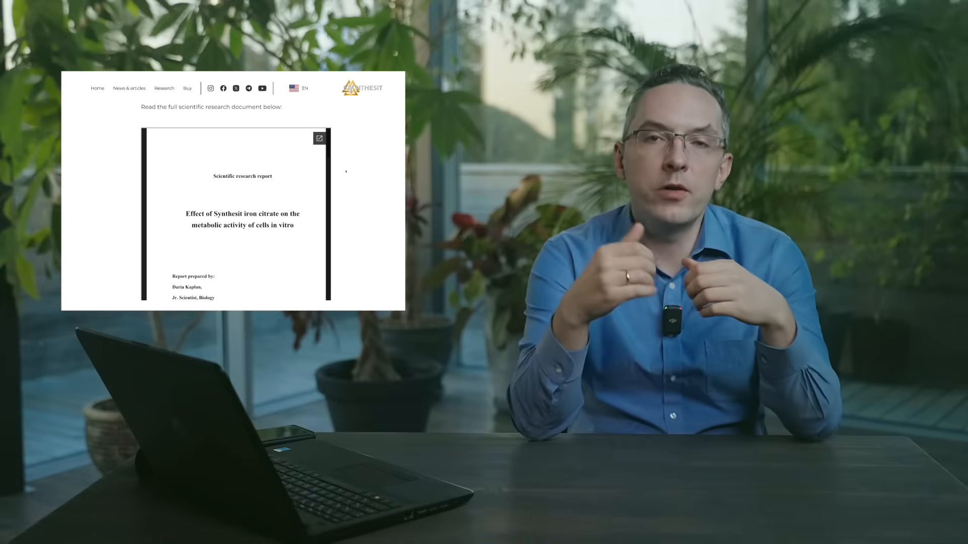
pyautogui.scroll(-3)
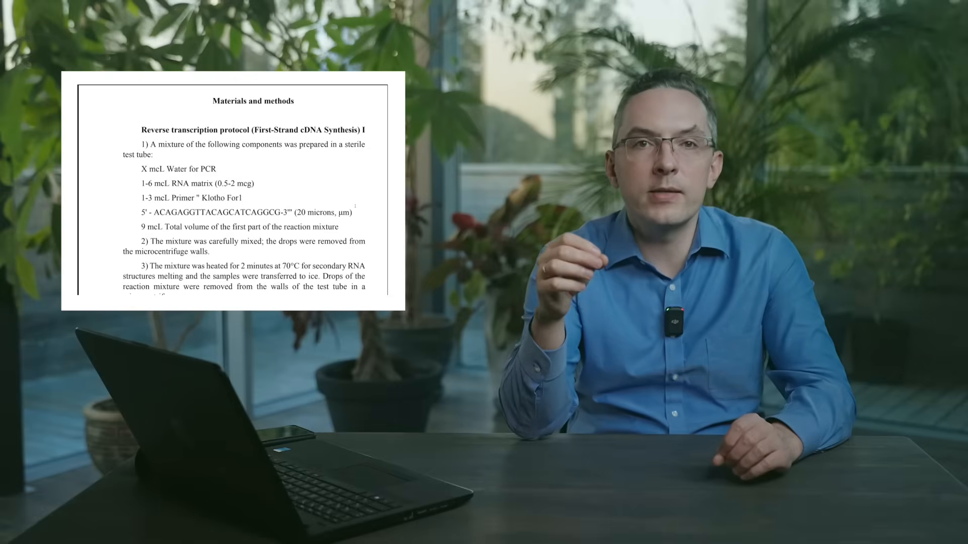
pyautogui.scroll(-3)
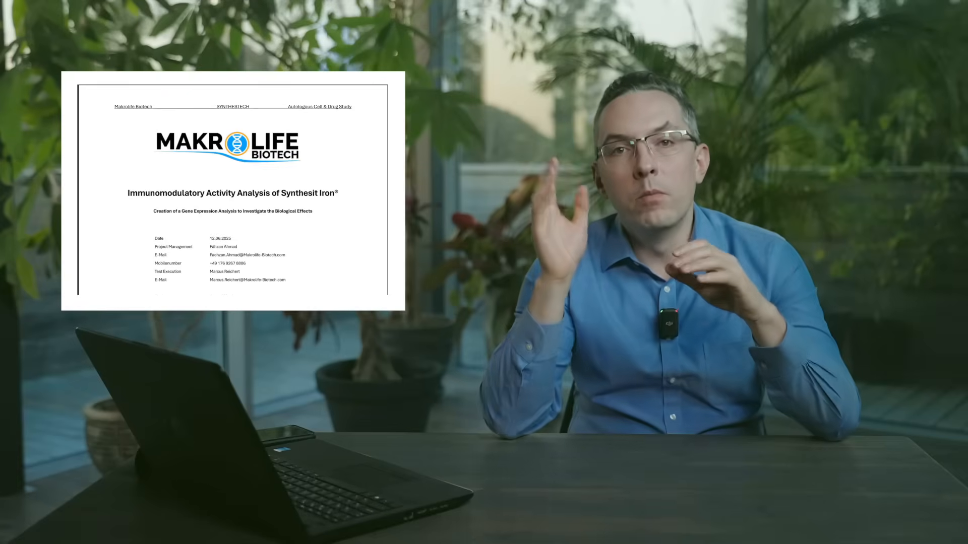
# Scroll through the company introduction to the gene change table showing HMOX1 at 88%.
pyautogui.scroll(-3)
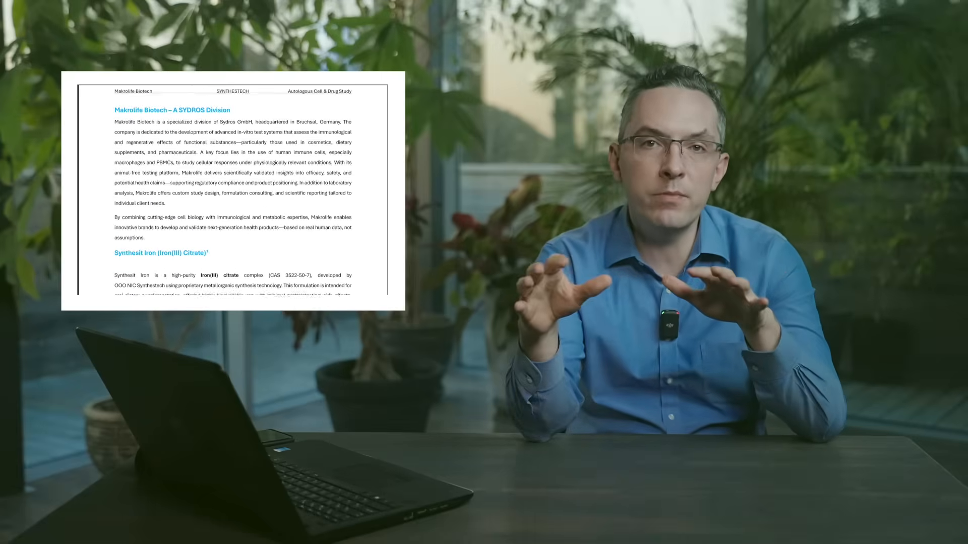
pyautogui.scroll(-3)
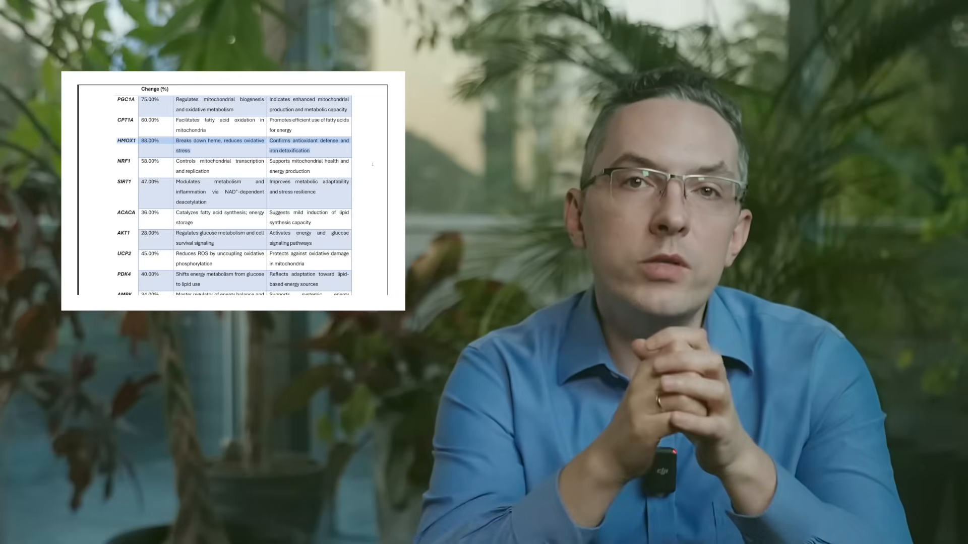
# Scroll past the NFE2L2/FOXO3/SOD2 table to the HMOX1 and NRF2 explanations.
pyautogui.scroll(-3)
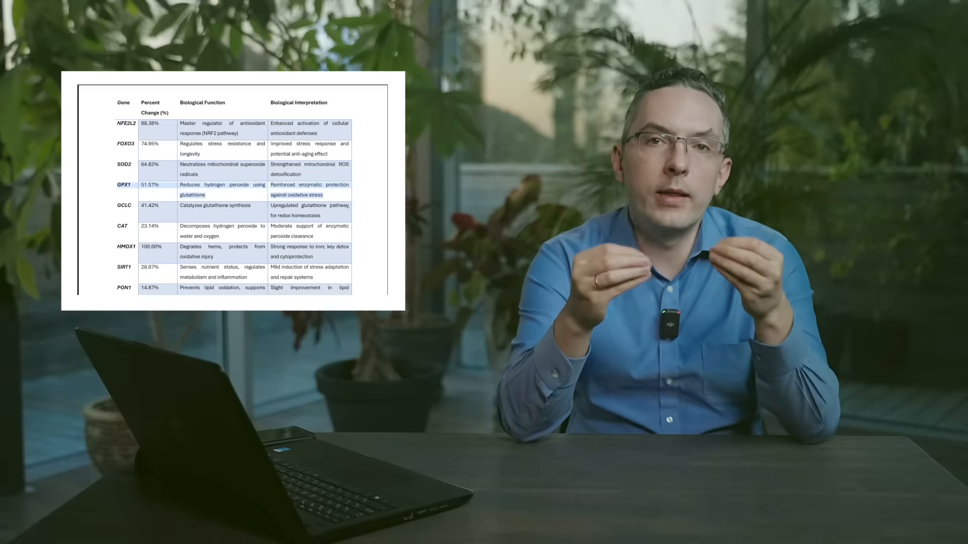
pyautogui.scroll(-3)
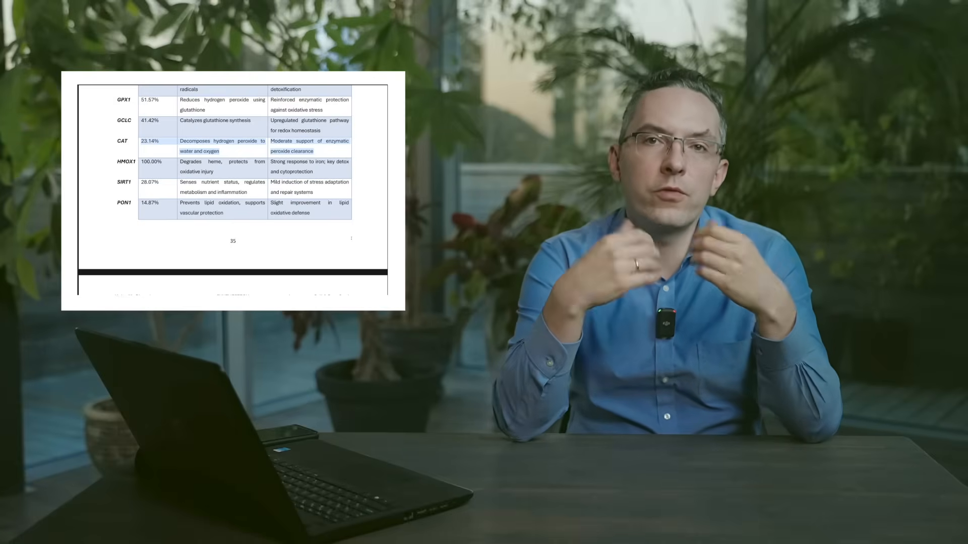
pyautogui.scroll(-3)
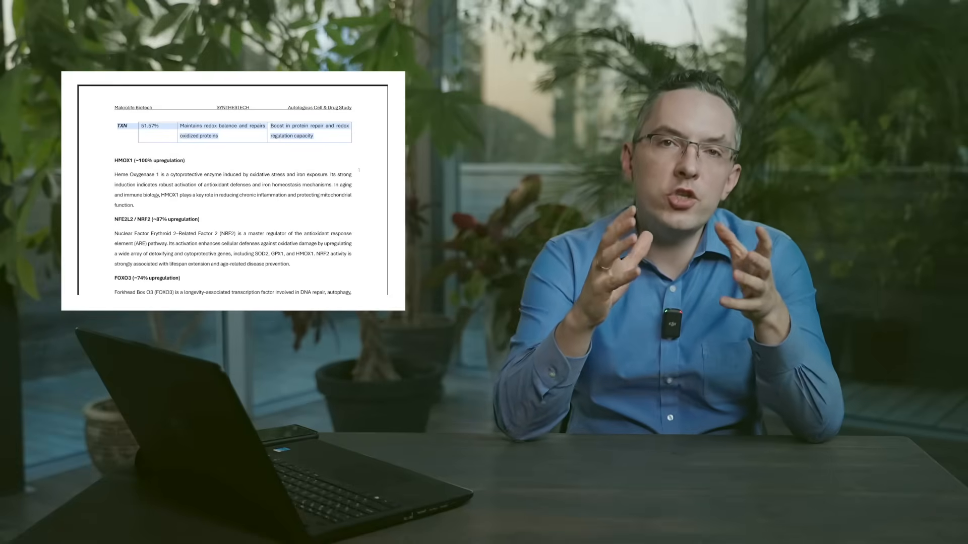
# Scroll past FOXO3, SOD2 and GPX1 to the SIRT1, CAT and PON1 write-ups.
pyautogui.scroll(-3)
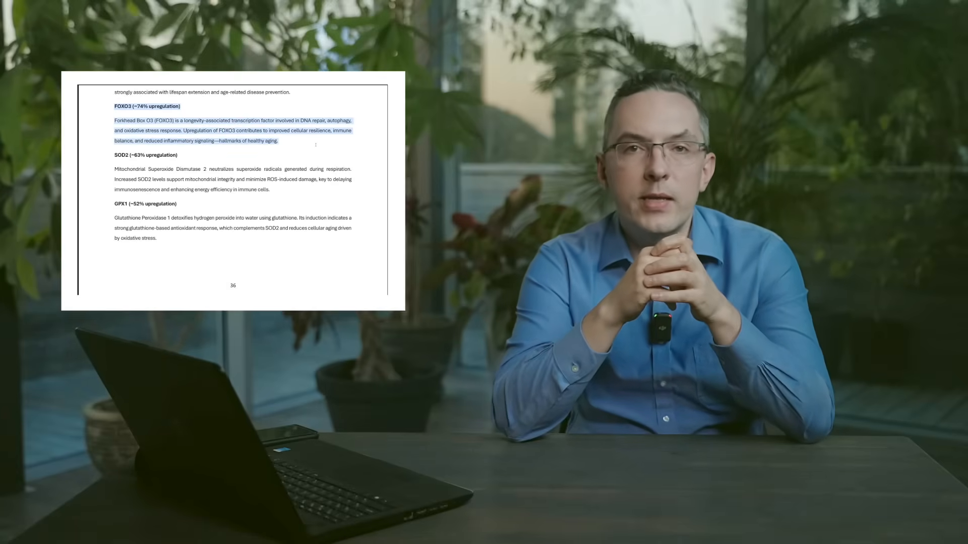
pyautogui.scroll(-3)
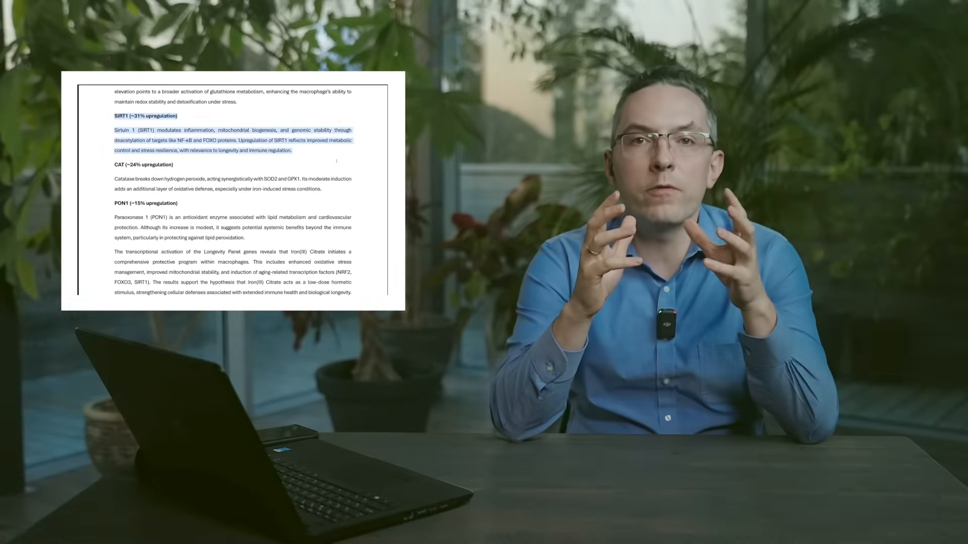